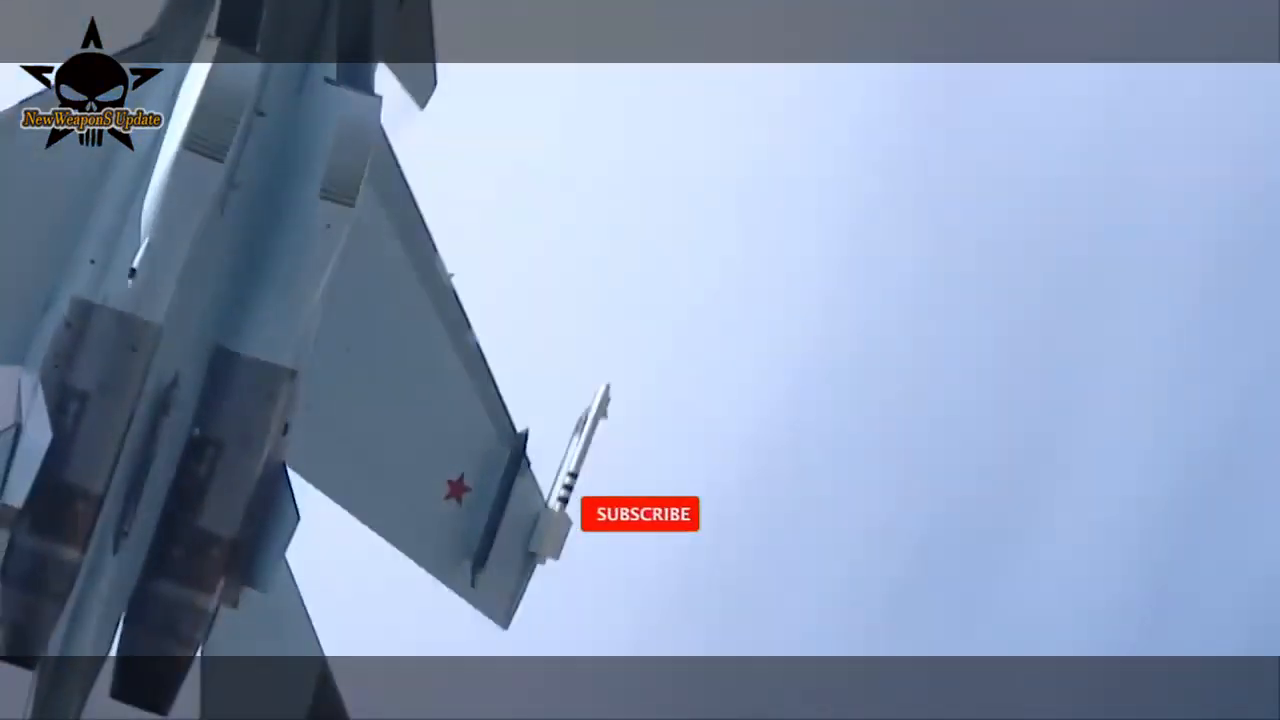
{"action": "left_click", "coordinate": [640, 512]}
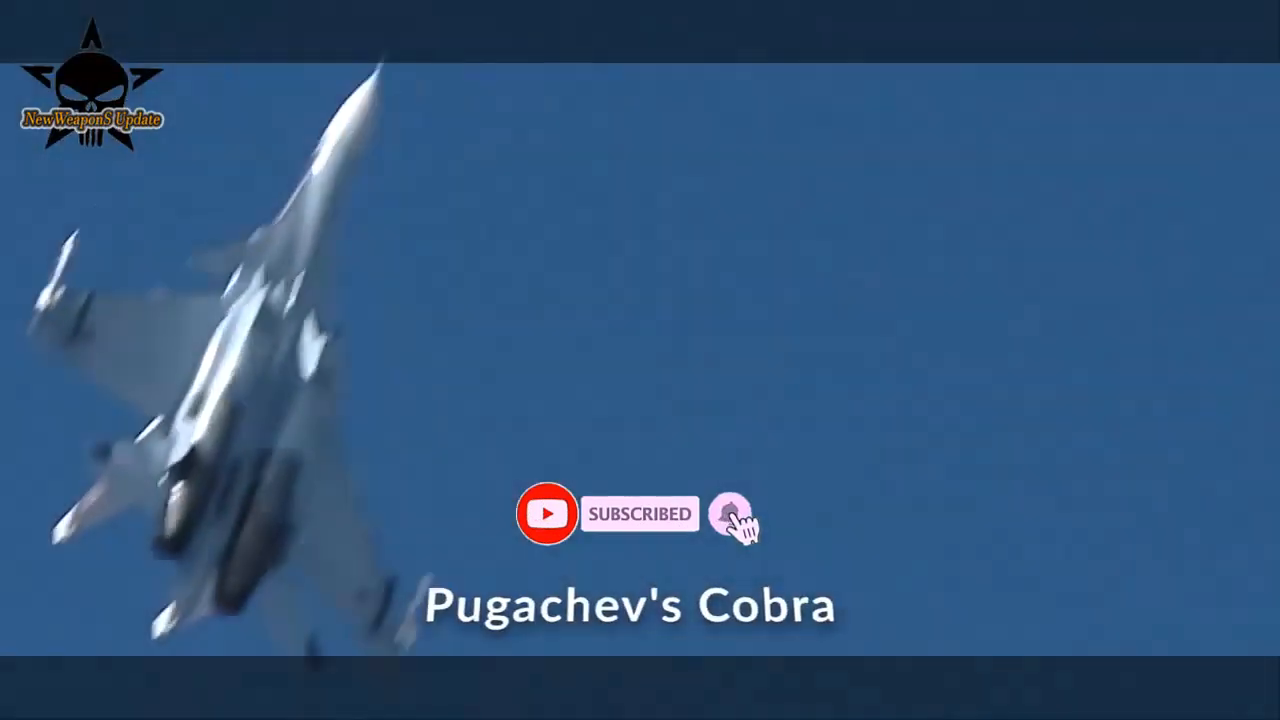